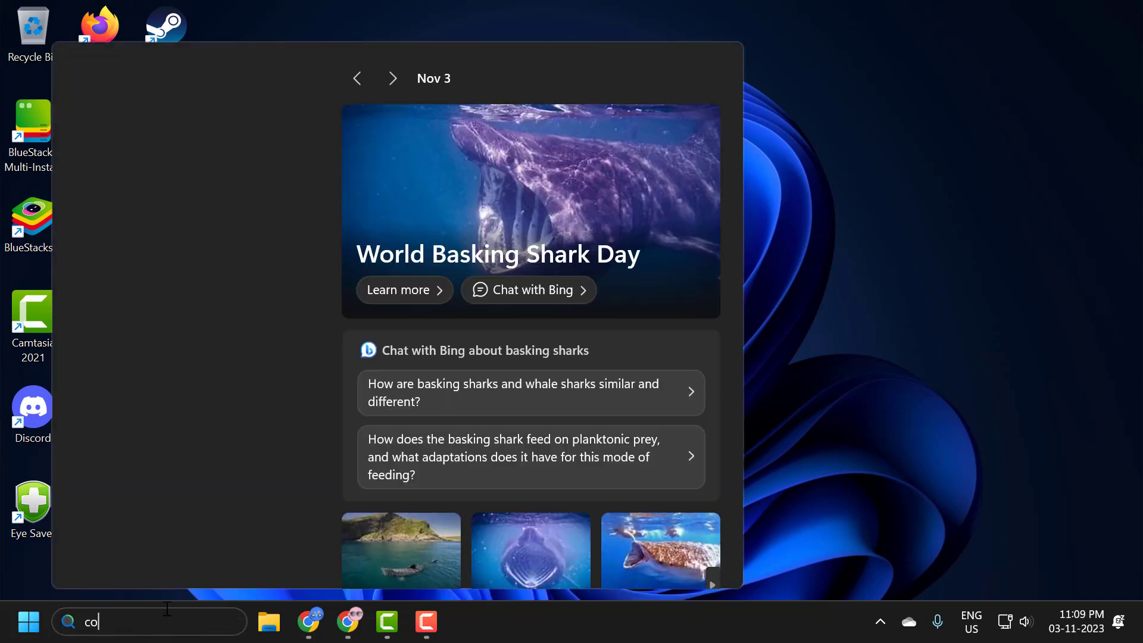
Reach Power Options from Control Panel viewed as Large icons.
{"action": "type", "text": "ntrol Panel"}
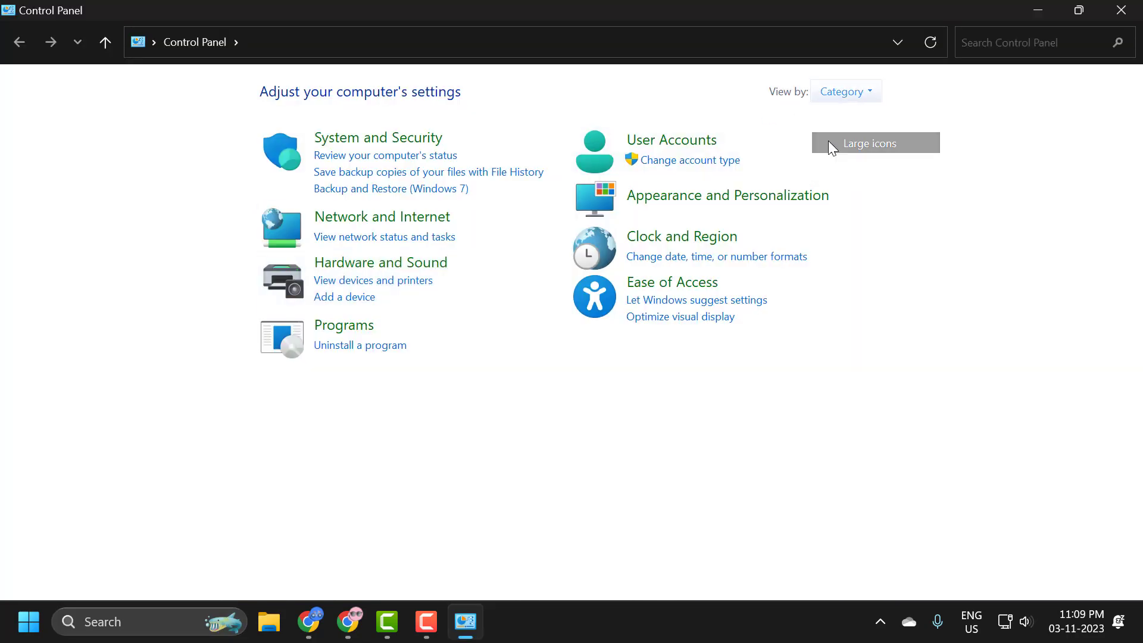
{"action": "left_click", "coordinate": [868, 143]}
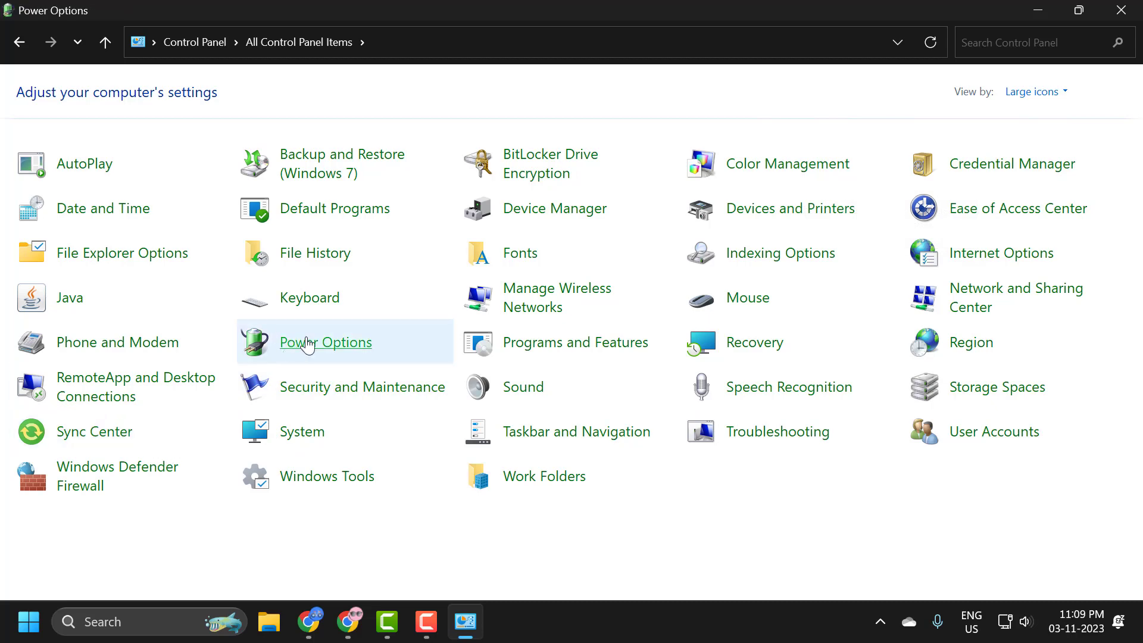
{"action": "left_click", "coordinate": [326, 342]}
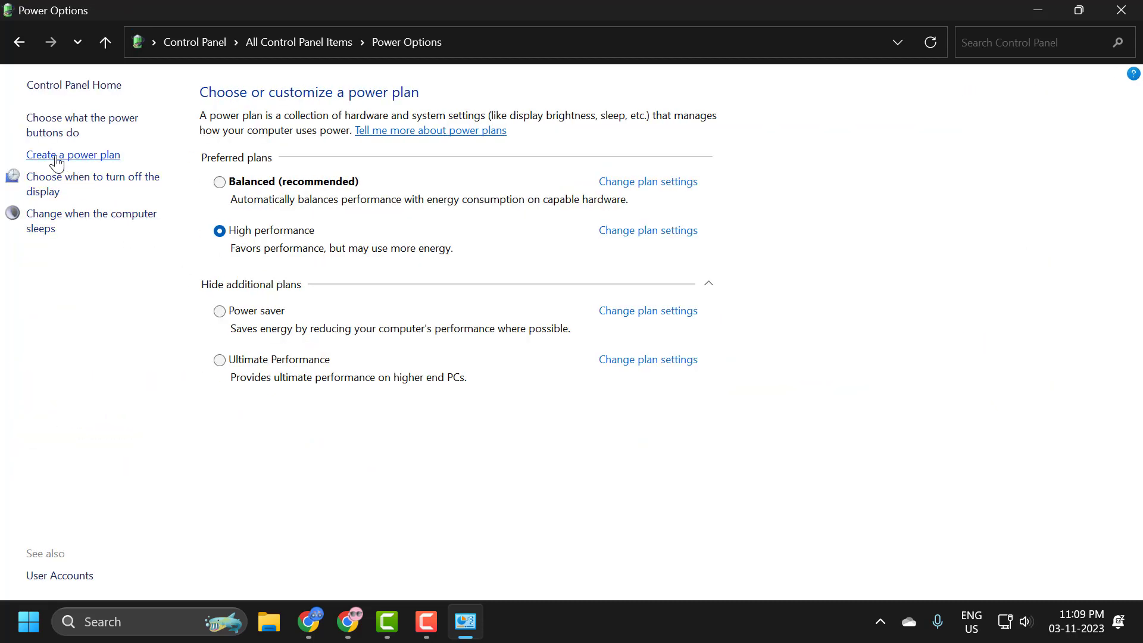
{"action": "mouse_move", "coordinate": [83, 125]}
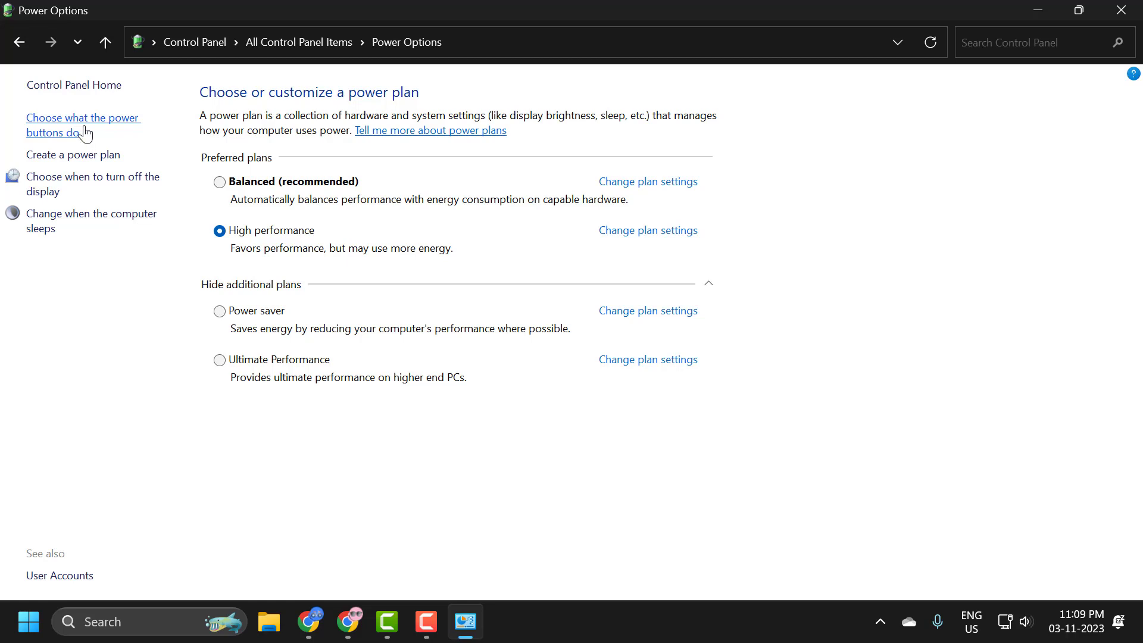
Unlock the shutdown settings under 'Choose what the power buttons do', leaving fast startup unchecked.
{"action": "left_click", "coordinate": [83, 125]}
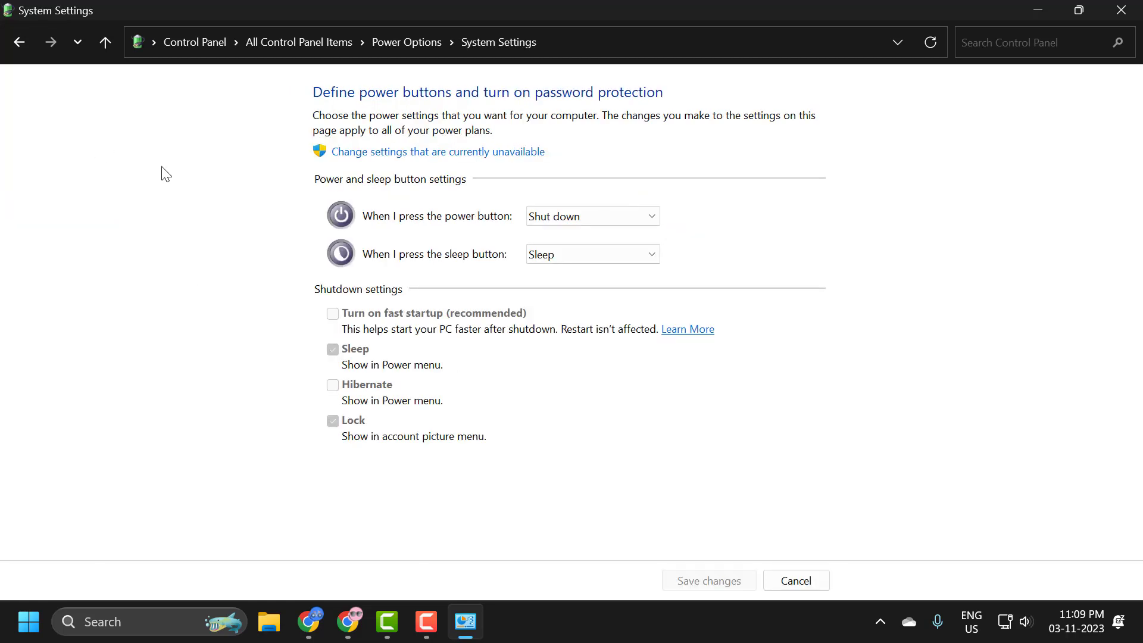
{"action": "mouse_move", "coordinate": [368, 161]}
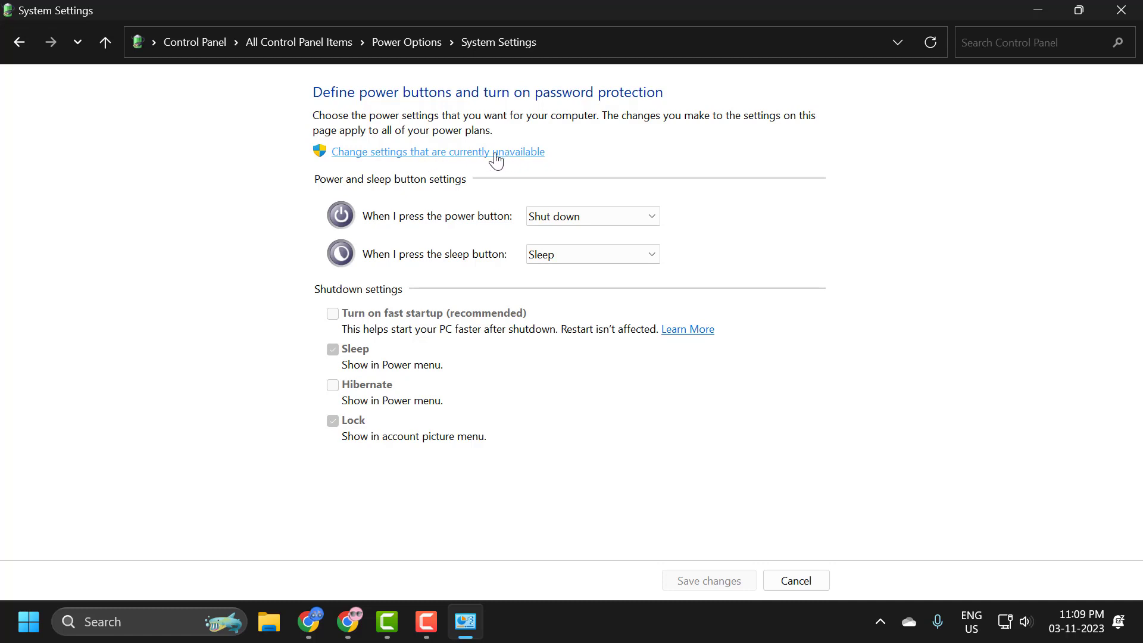
{"action": "left_click", "coordinate": [436, 151]}
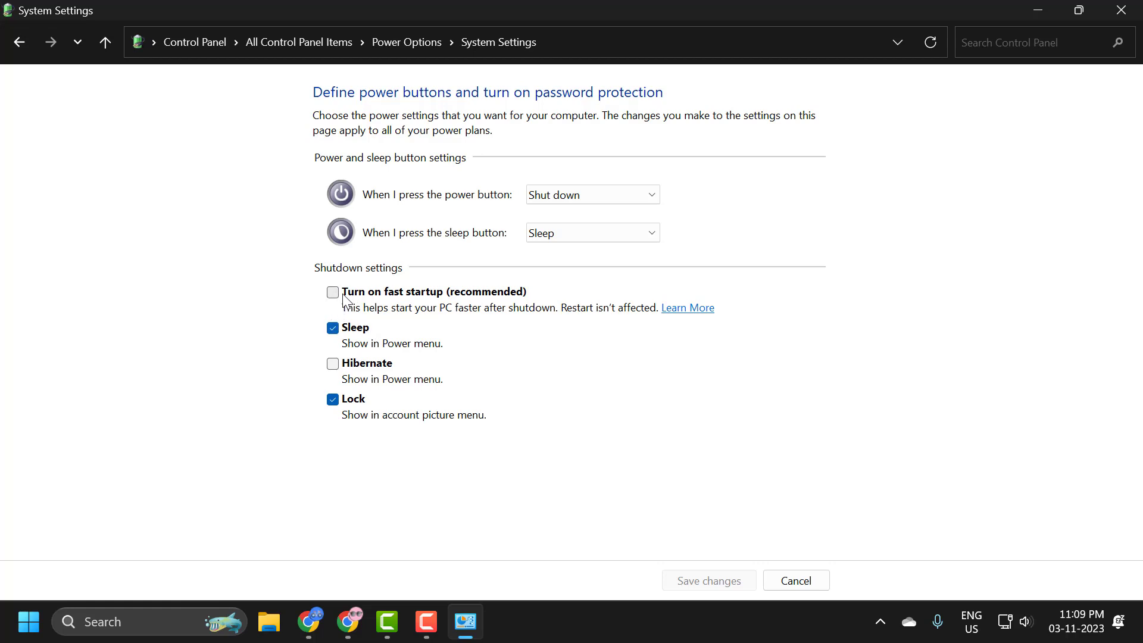
{"action": "mouse_move", "coordinate": [367, 304]}
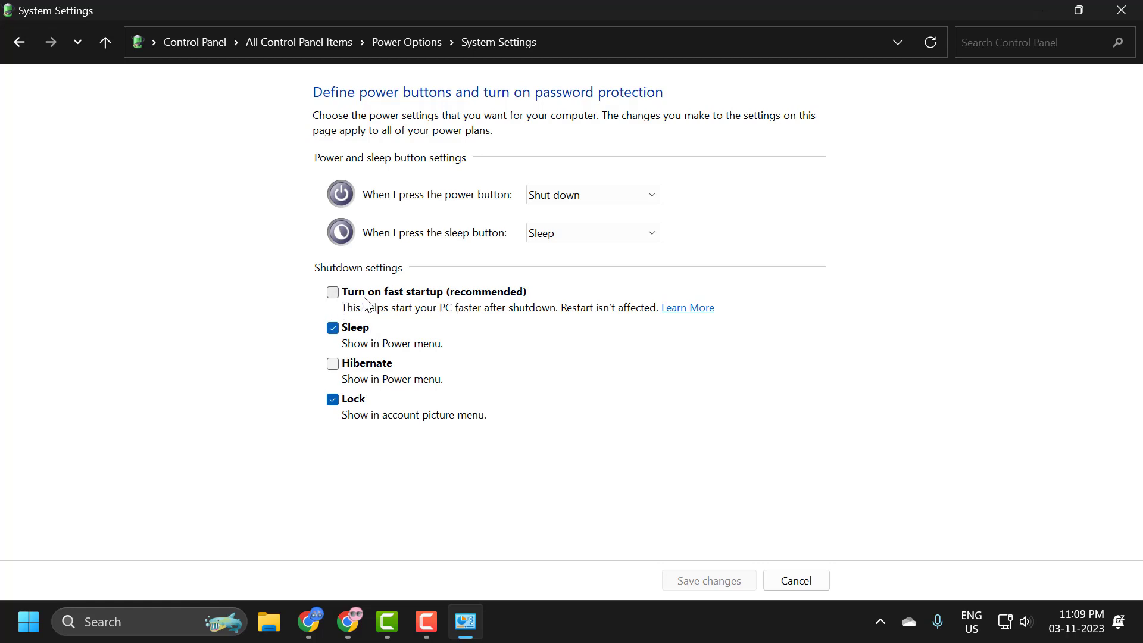
{"action": "mouse_move", "coordinate": [353, 294]}
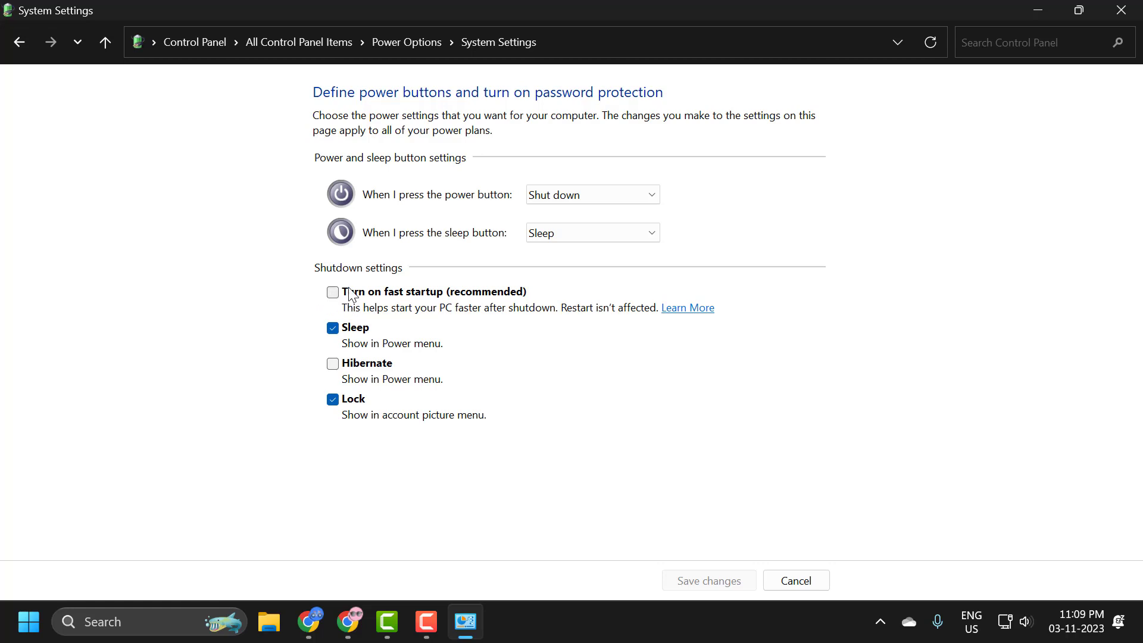
{"action": "mouse_move", "coordinate": [873, 452]}
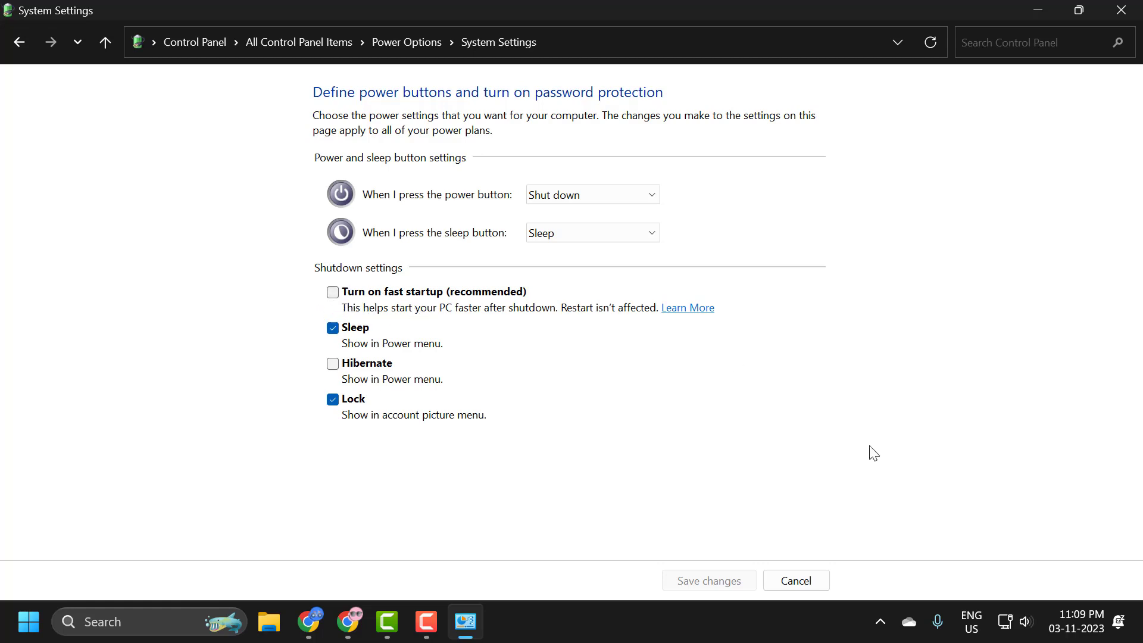
{"action": "mouse_move", "coordinate": [495, 300]}
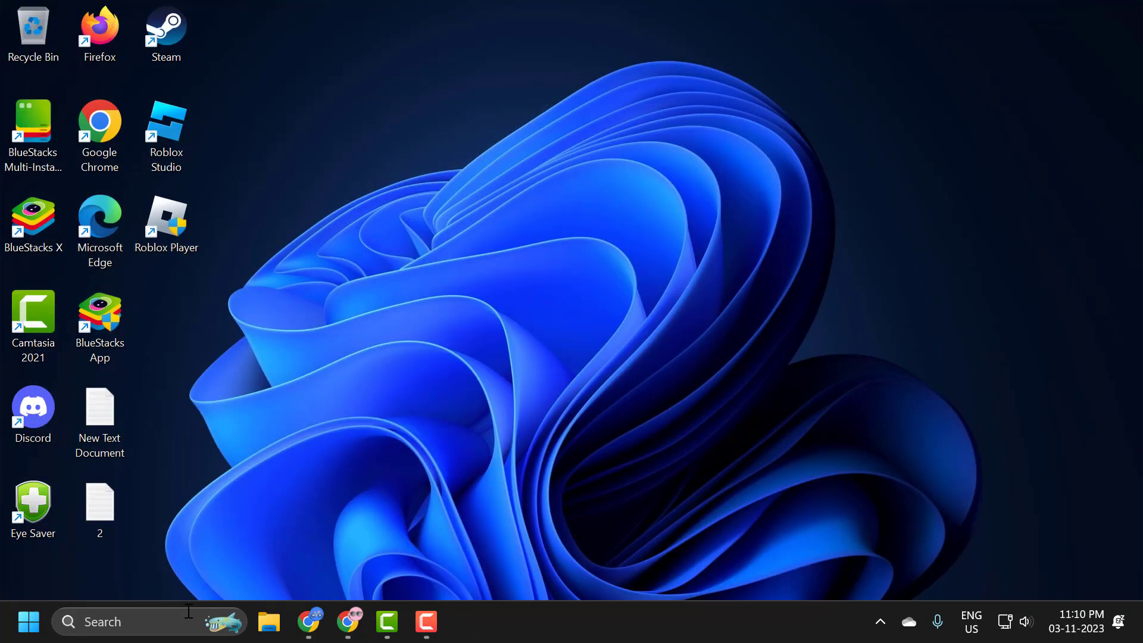
Launch Command Prompt as administrator from the taskbar search for 'cmd'.
{"action": "type", "text": "cmd"}
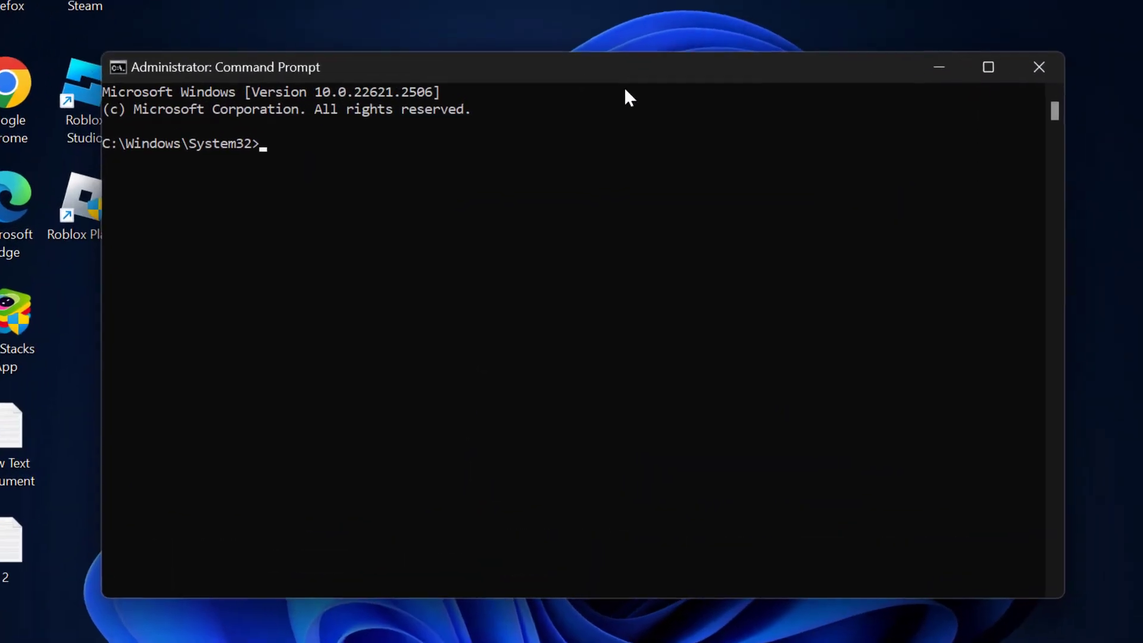
Run 'sfc /scannow' to begin verifying system files.
{"action": "type", "text": "sfc"}
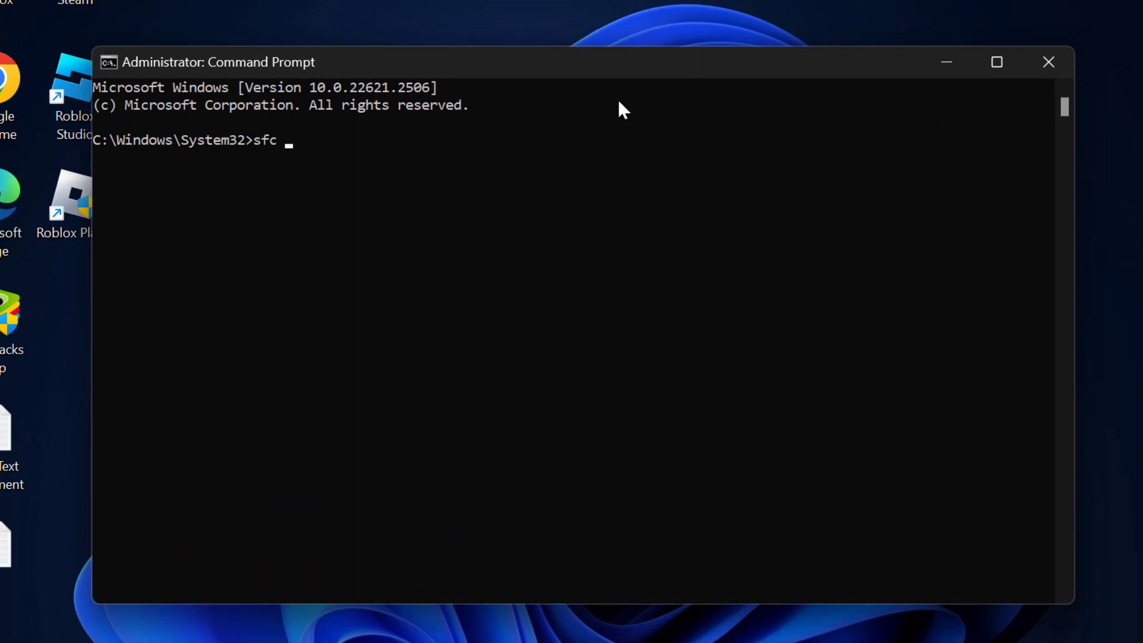
{"action": "type", "text": "/sca"}
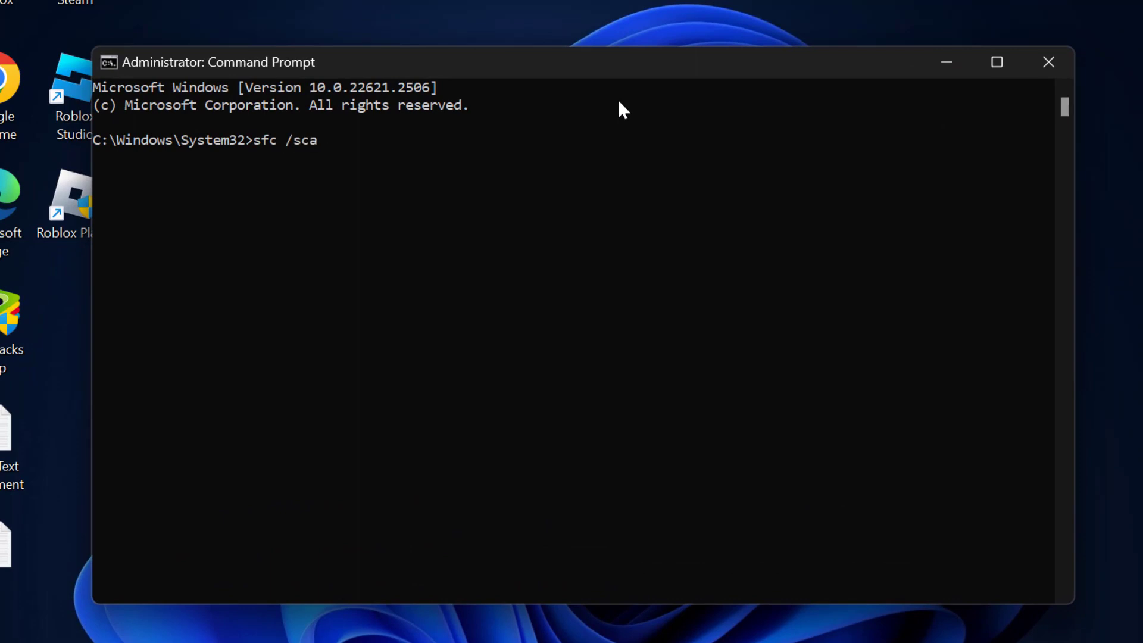
{"action": "type", "text": "nnow"}
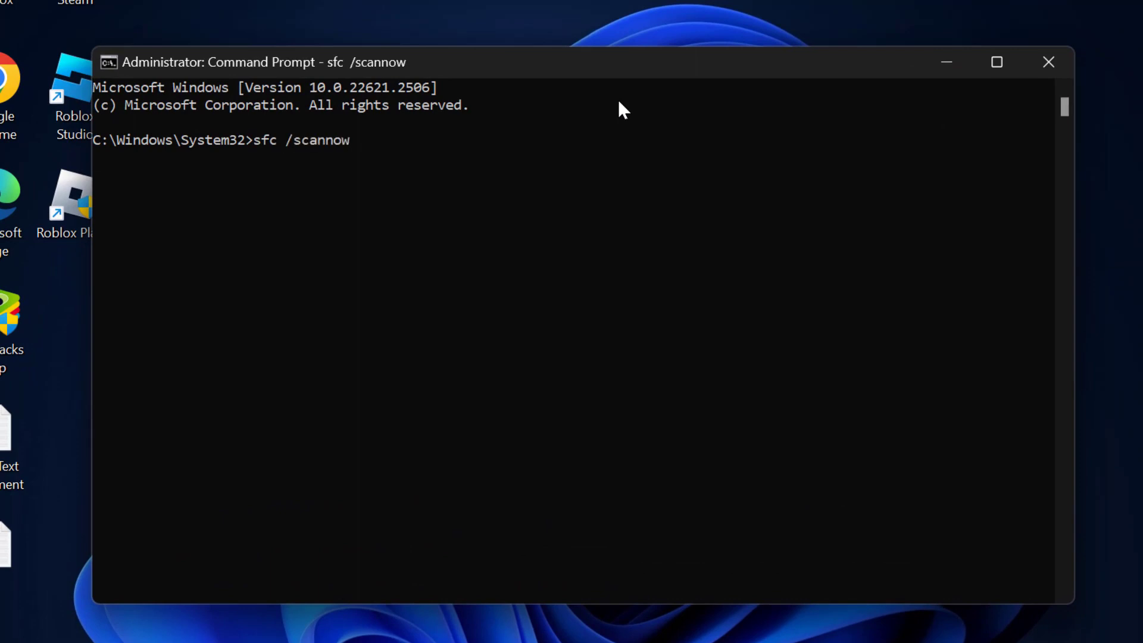
{"action": "key", "text": "Return"}
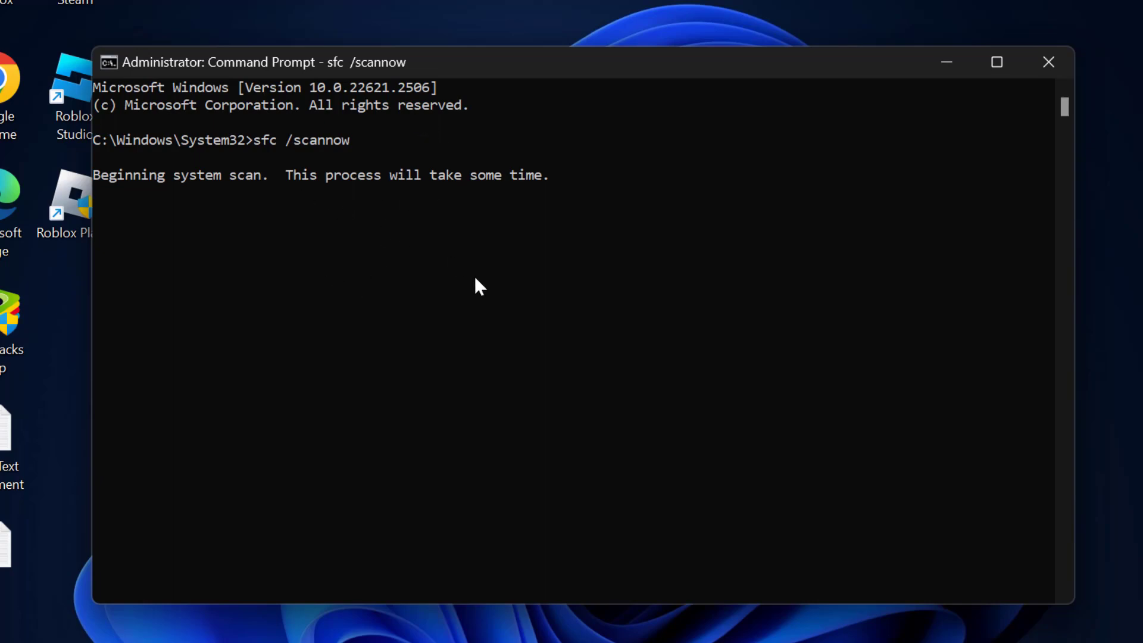
{"action": "mouse_move", "coordinate": [321, 205]}
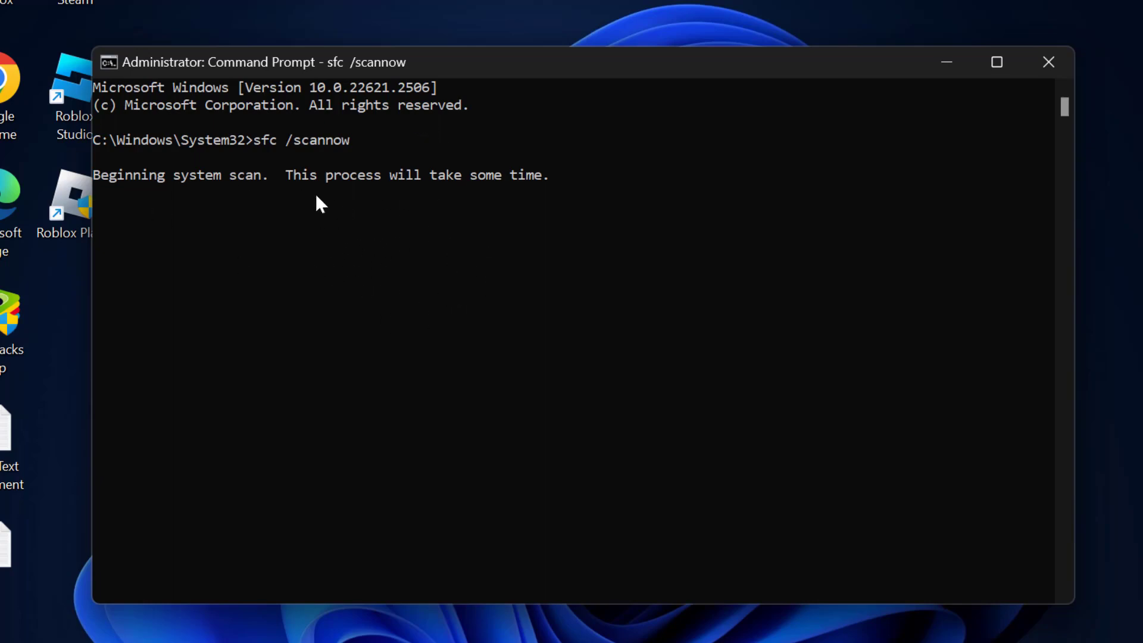
{"action": "mouse_move", "coordinate": [425, 285]}
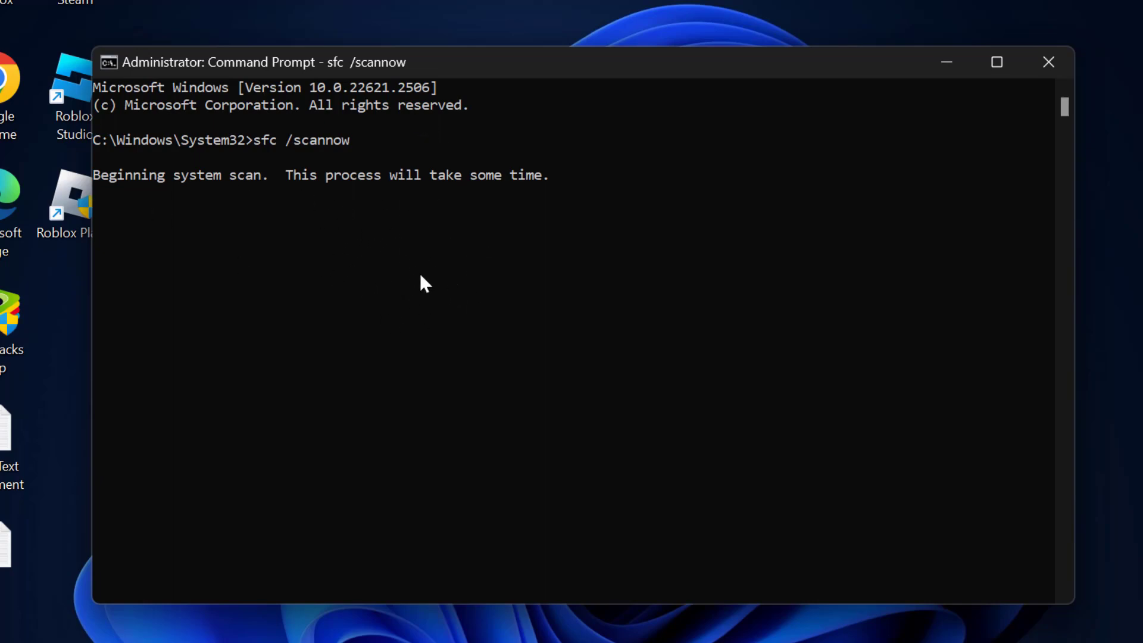
{"action": "mouse_move", "coordinate": [192, 198]}
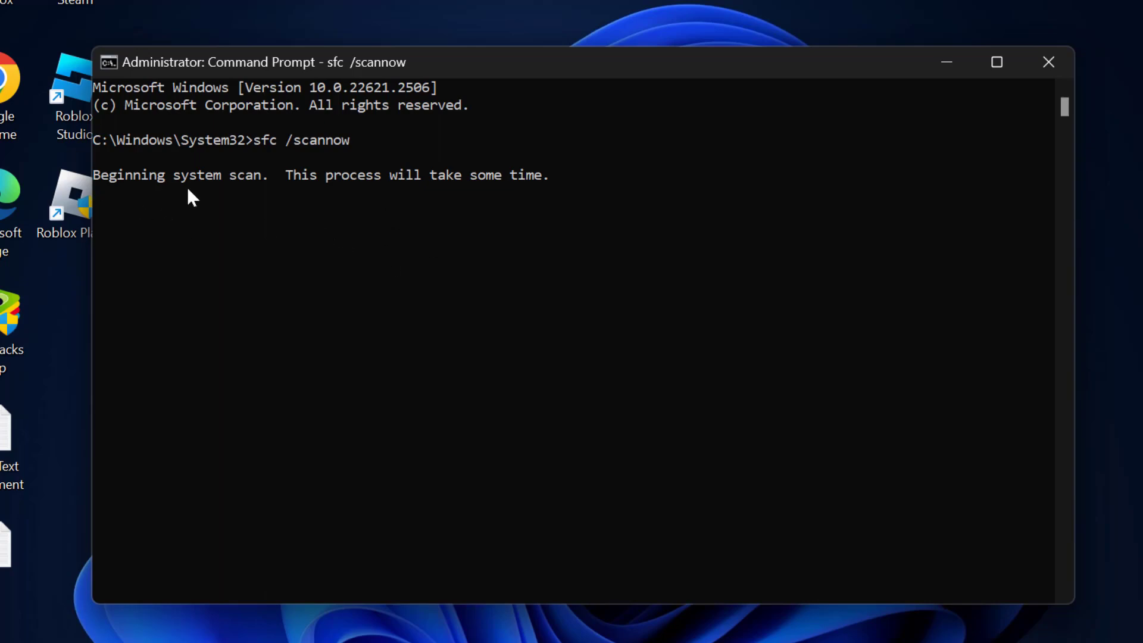
{"action": "mouse_move", "coordinate": [524, 216]}
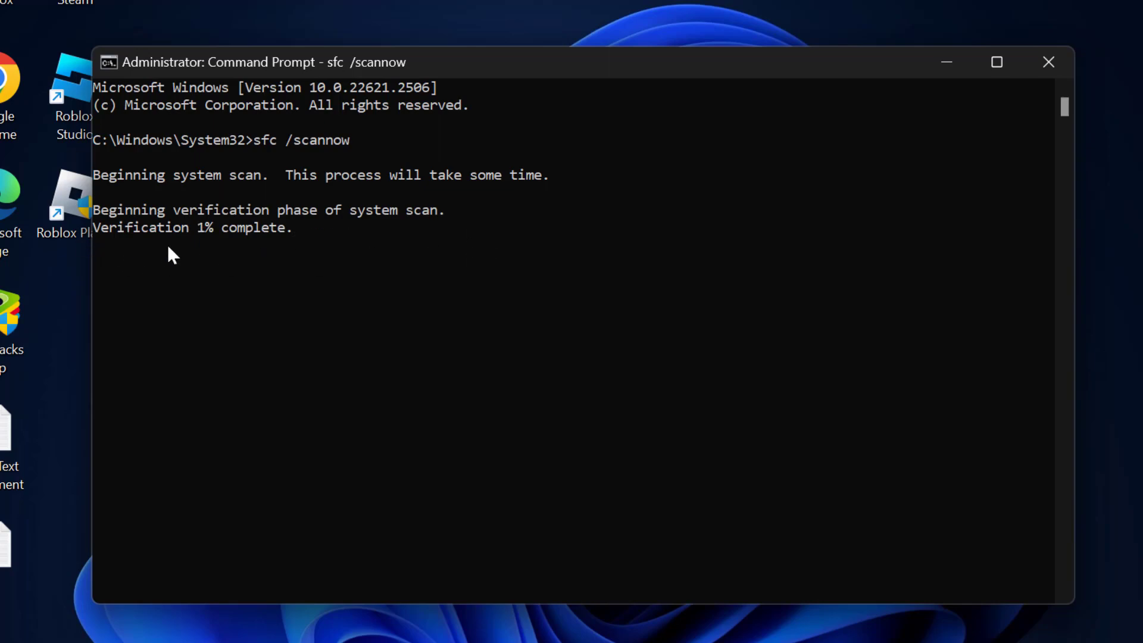
{"action": "mouse_move", "coordinate": [324, 269]}
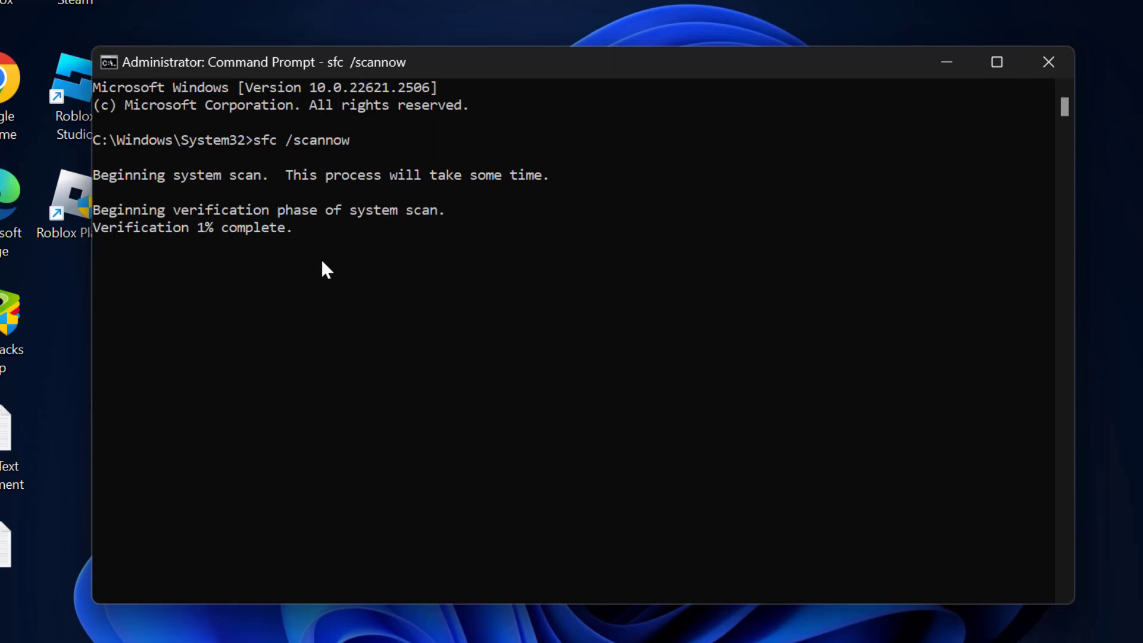